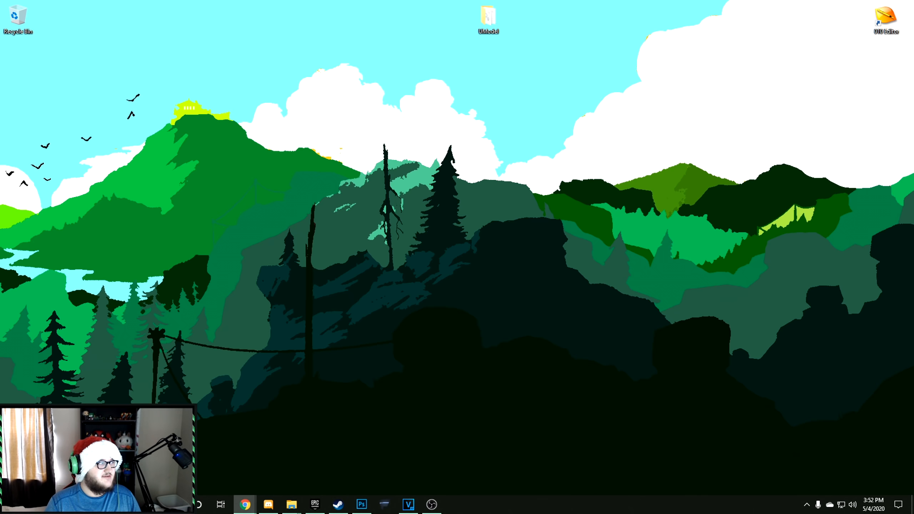
Step: Bring the gildor.org UE Viewer page forward in Chrome and scroll into its feature list
click(243, 504)
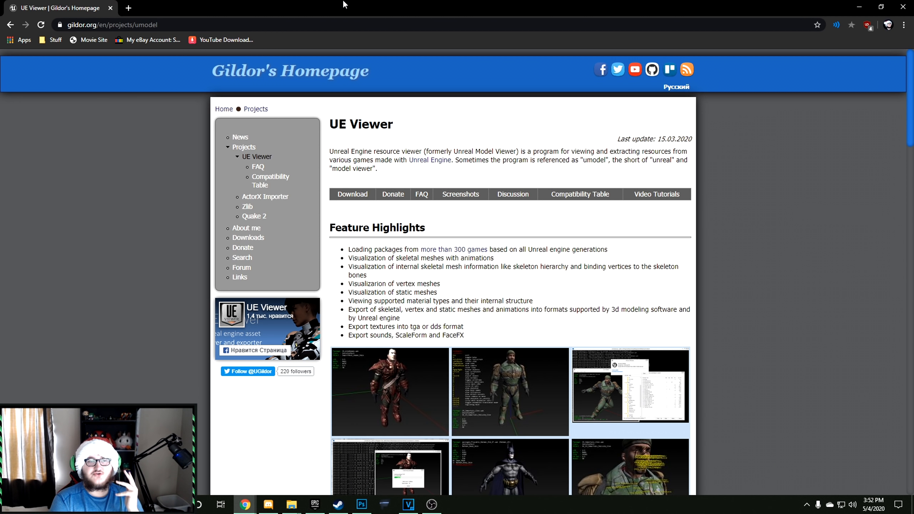
mouse_move(403, 254)
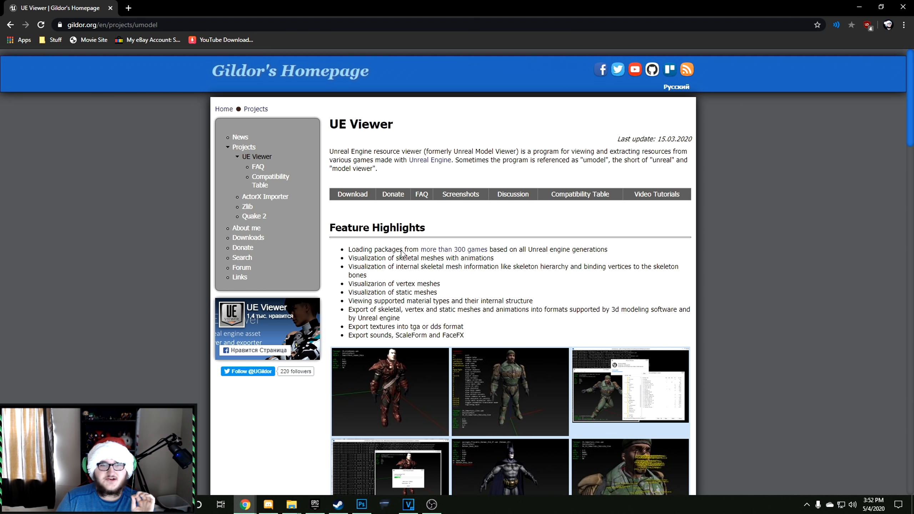
mouse_move(557, 325)
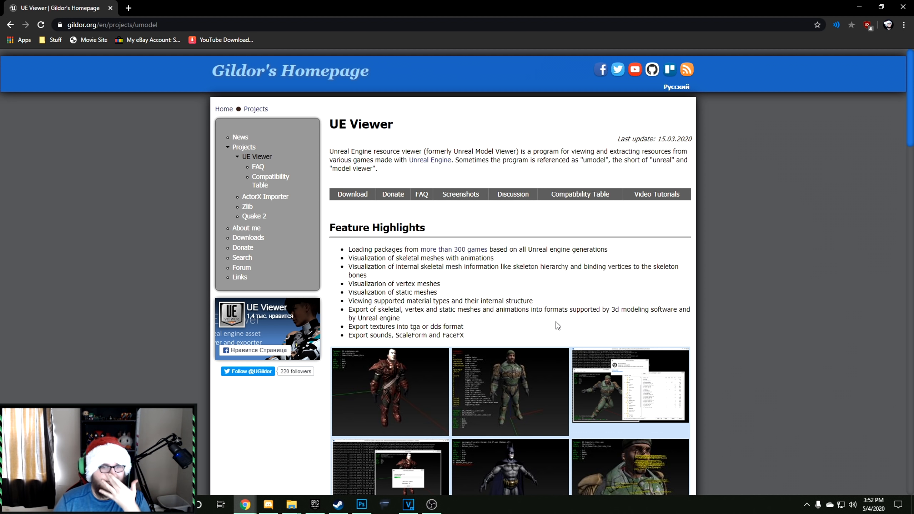
scroll(down, 3)
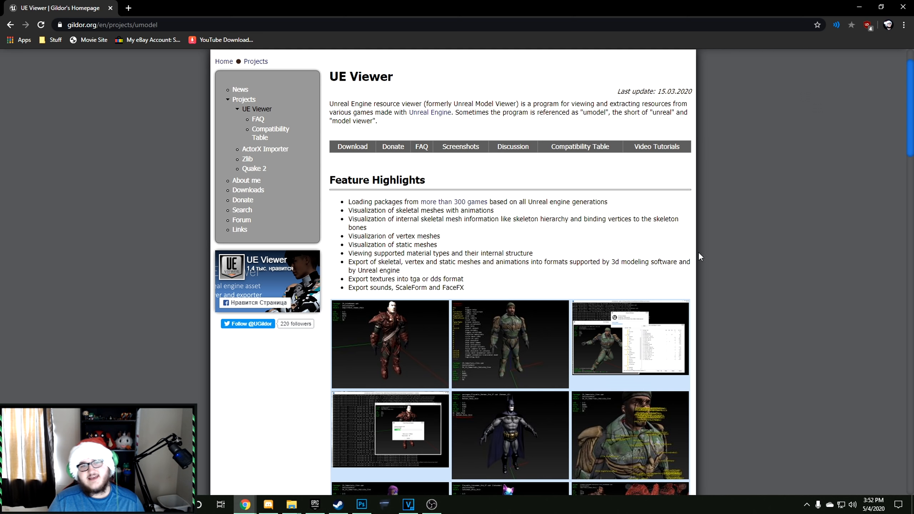
mouse_move(352, 151)
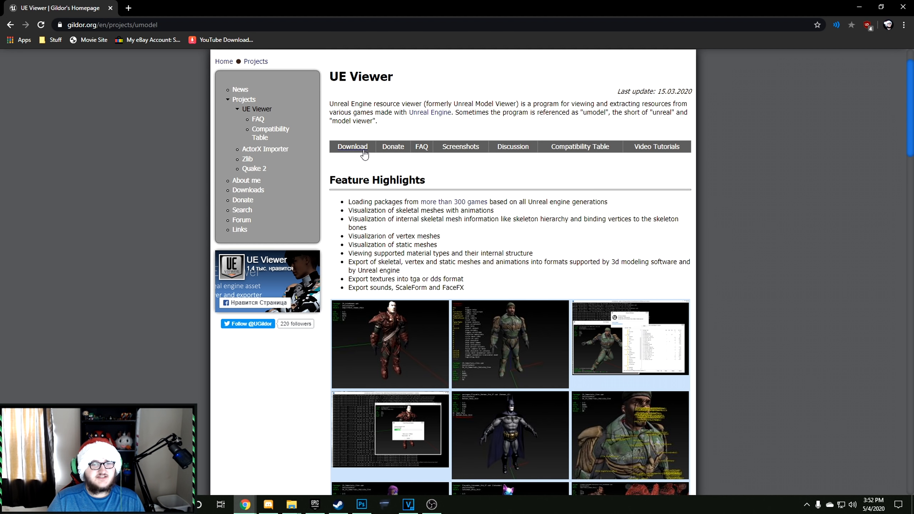
Step: Download the umodel_win32 zip, extract it into a UModel folder and select SDL2.dll and umodel.exe
click(352, 147)
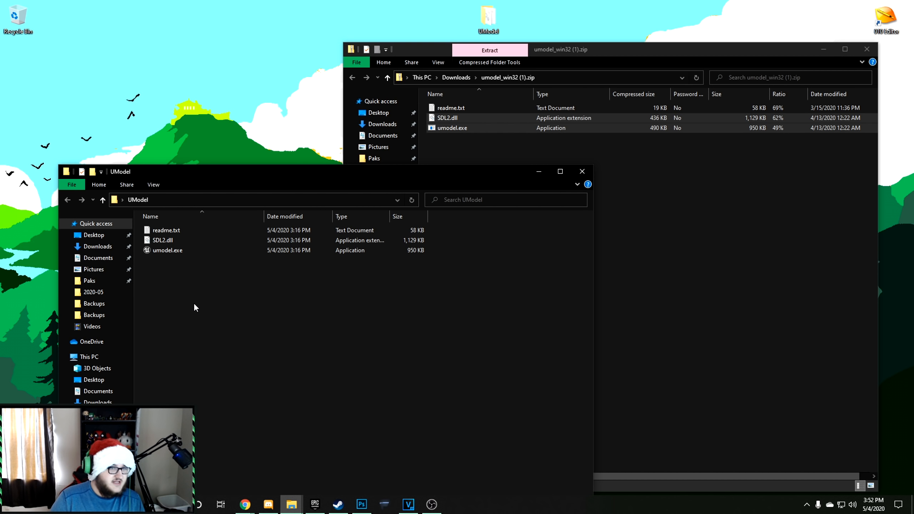
click(867, 50)
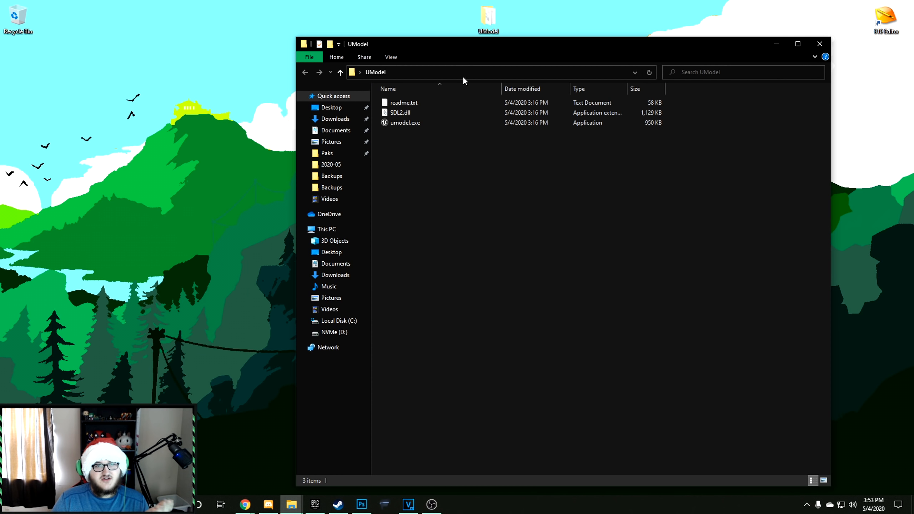
click(405, 122)
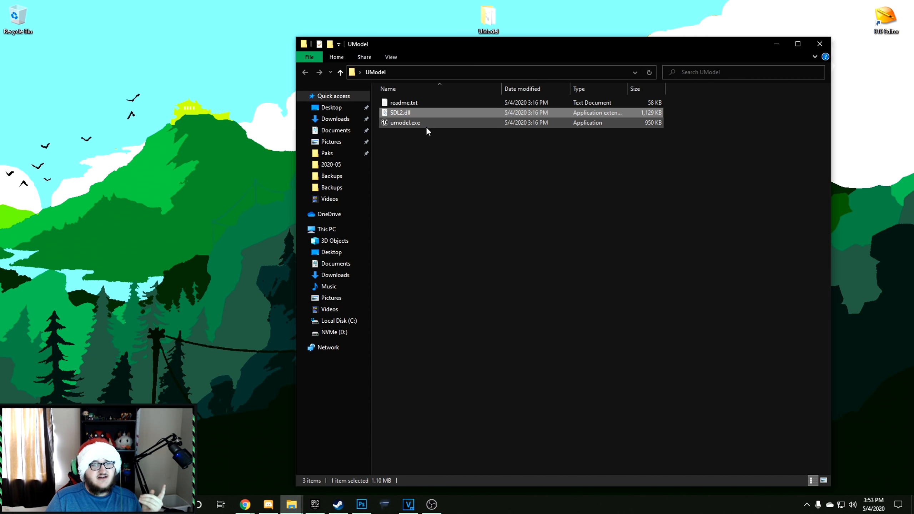
click(405, 122)
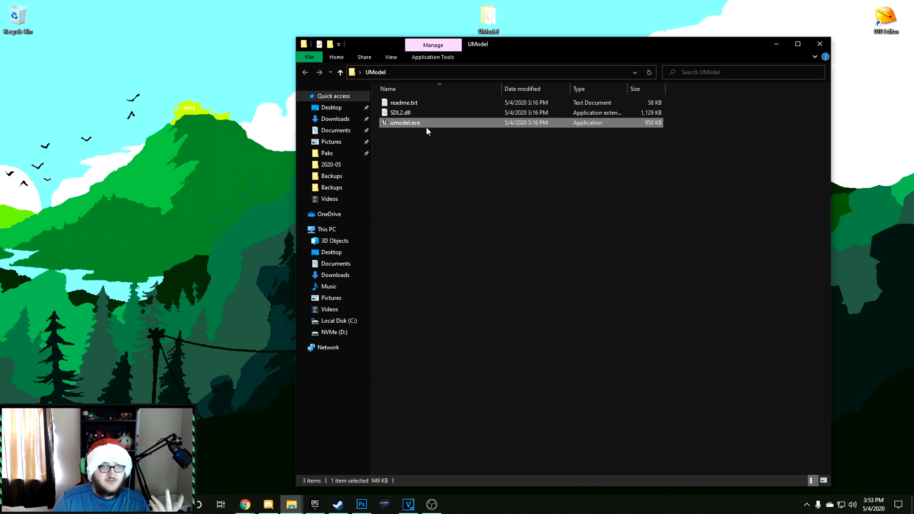
Step: Launch umodel.exe so the Startup Options dialog appears, dismissing the console window
double_click(405, 123)
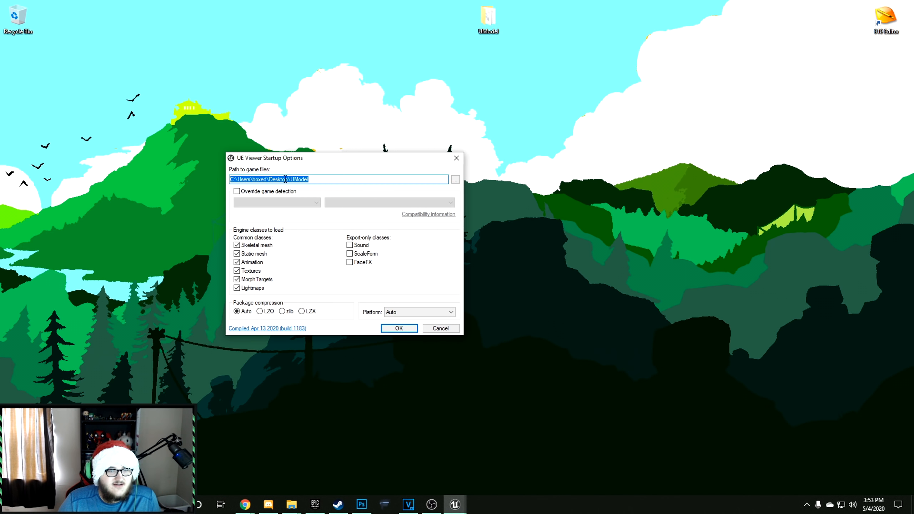
click(398, 328)
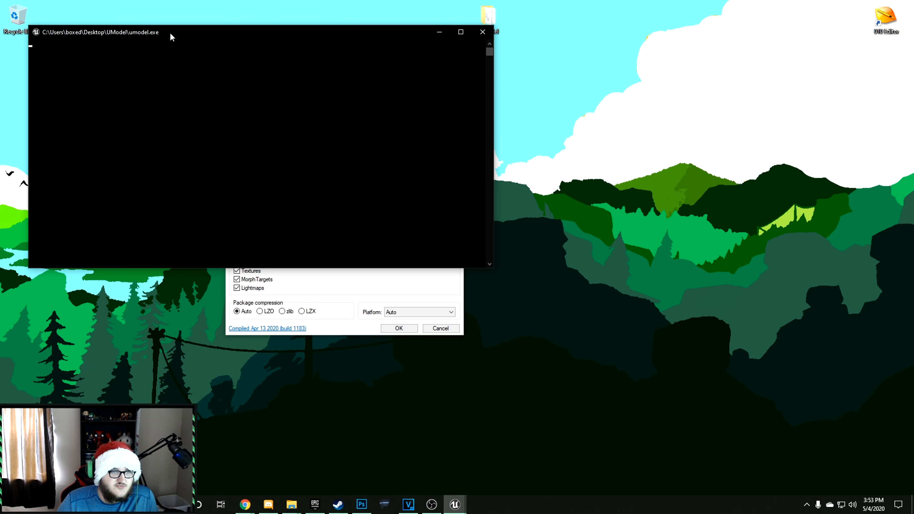
click(481, 31)
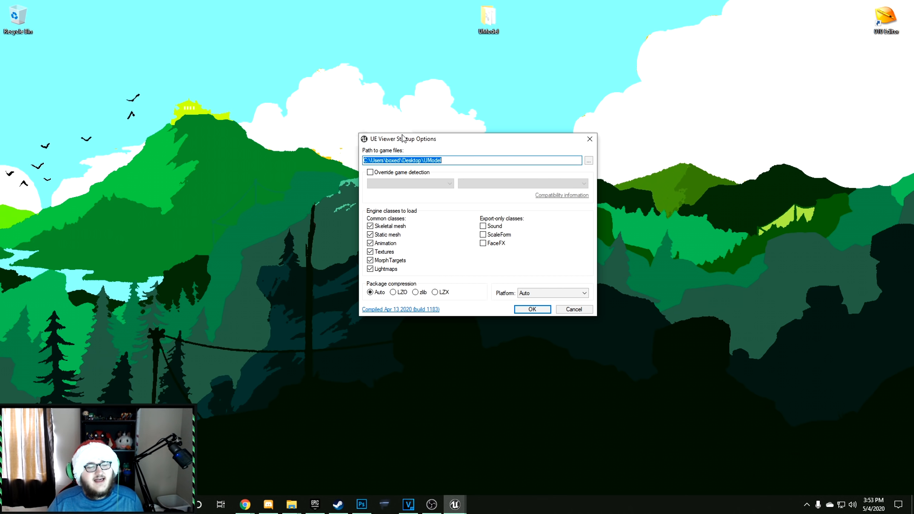
mouse_move(291, 504)
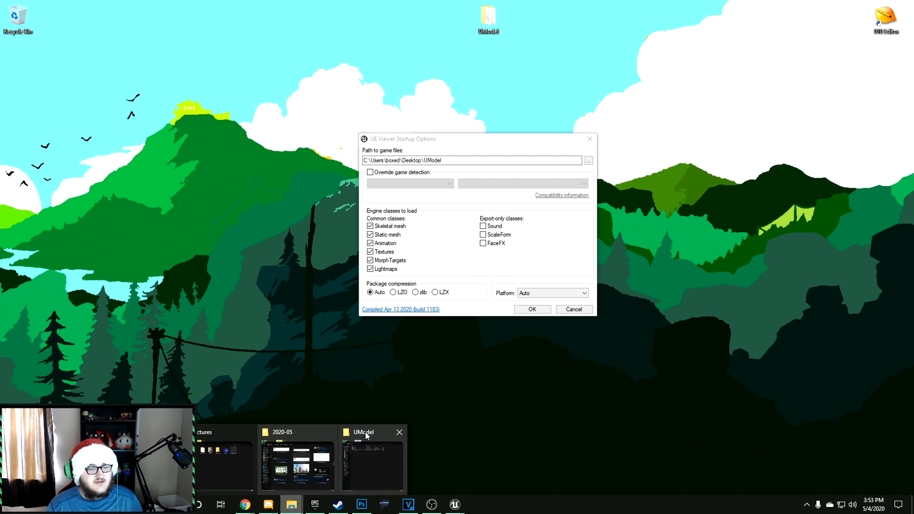
Step: Switch to File Explorer showing D:\Games\Fortnite\FortniteGame\Content\Paks
click(370, 458)
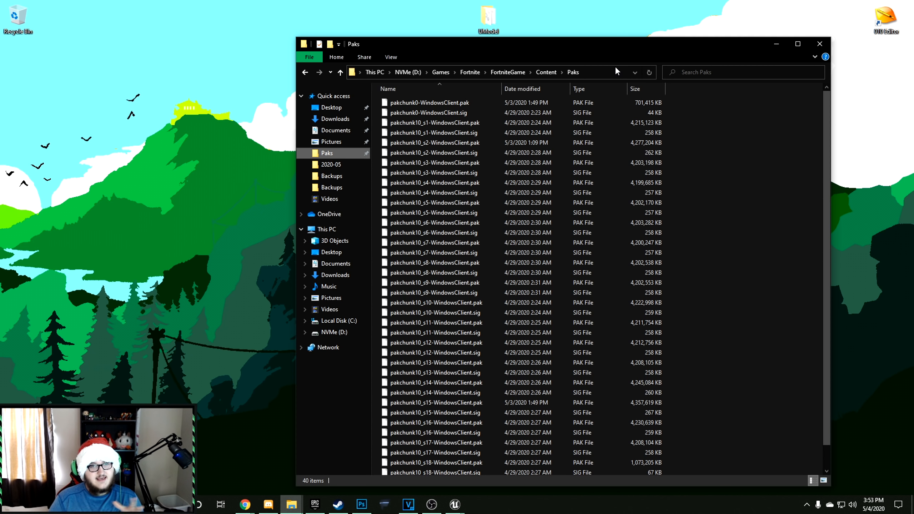
mouse_move(406, 71)
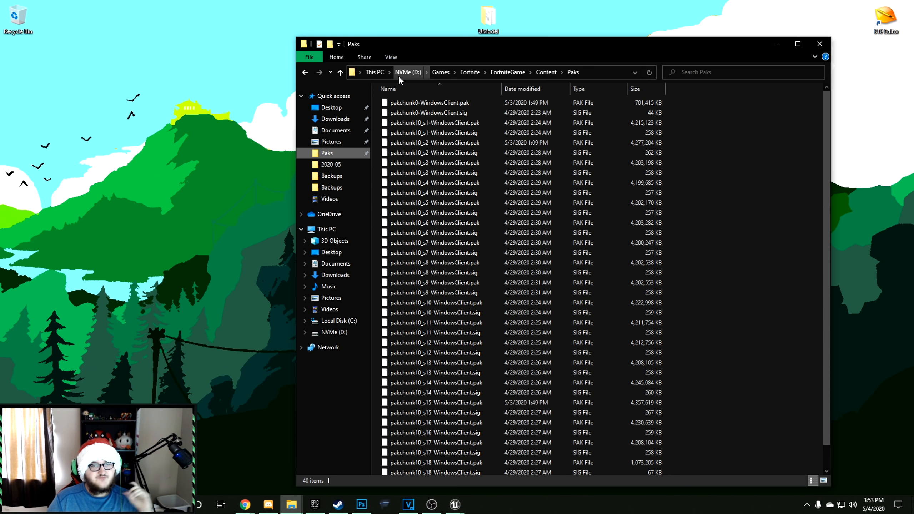
mouse_move(440, 71)
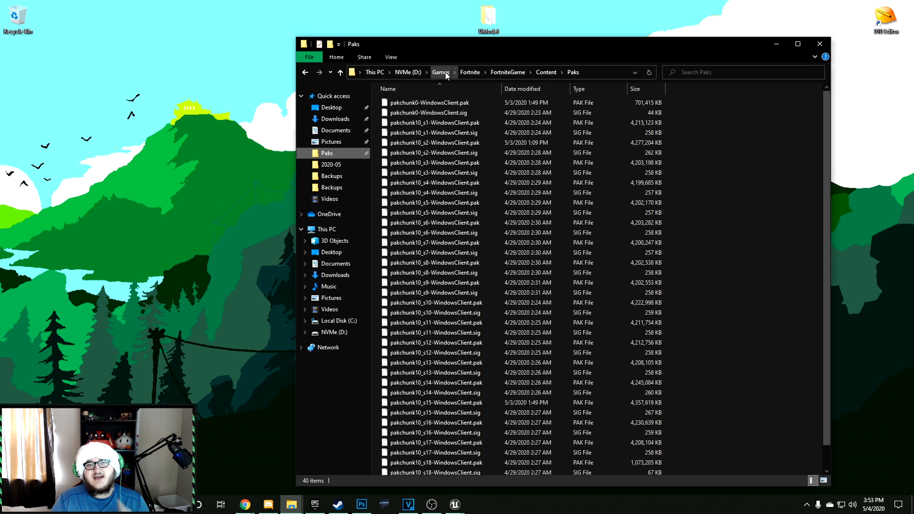
mouse_move(507, 72)
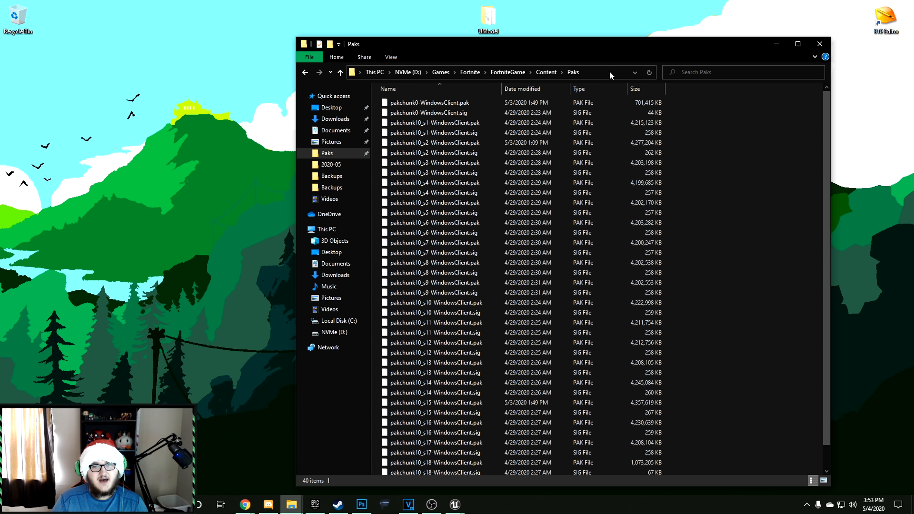
Step: Point the game files path at the Paks folder and choose Unreal engine 4 version 4.24
click(477, 72)
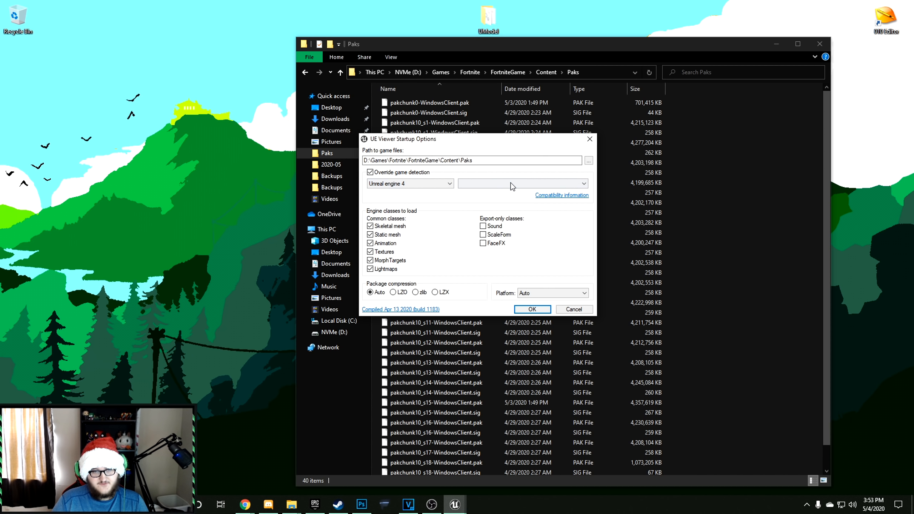
click(522, 183)
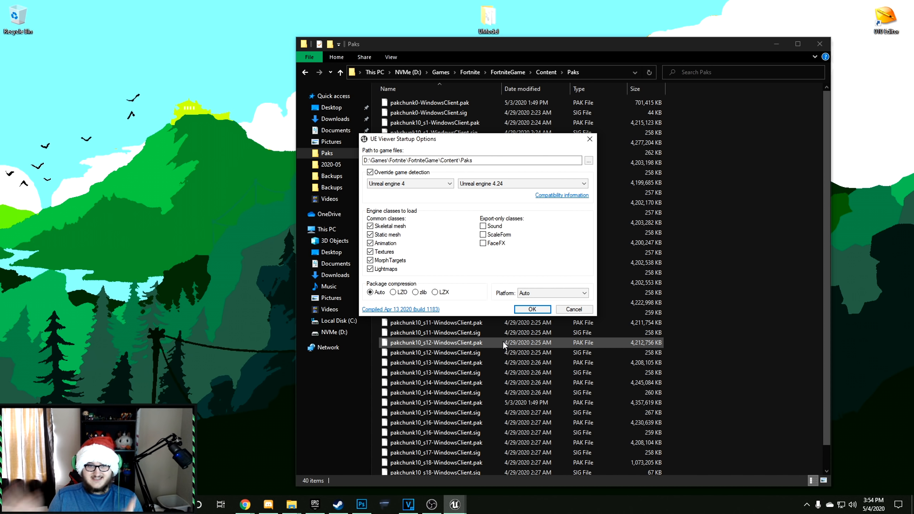
mouse_move(408, 237)
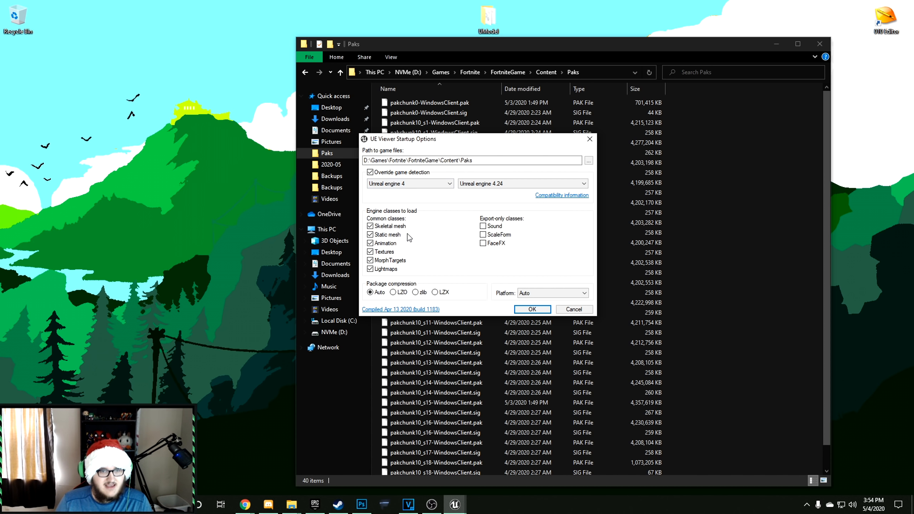
mouse_move(565, 246)
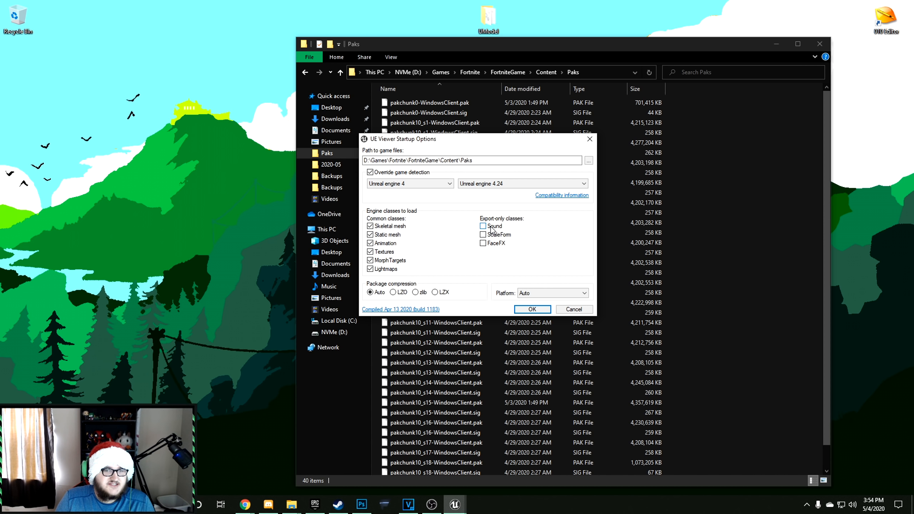
click(483, 225)
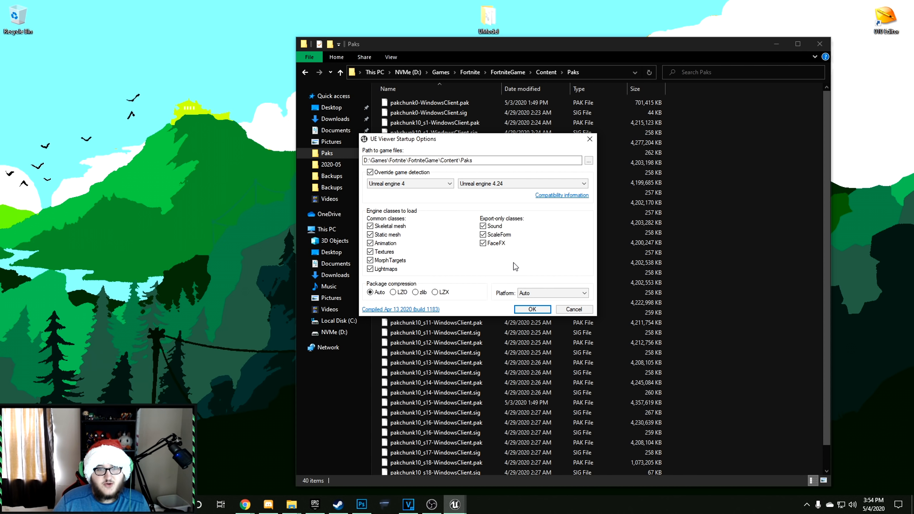
mouse_move(531, 309)
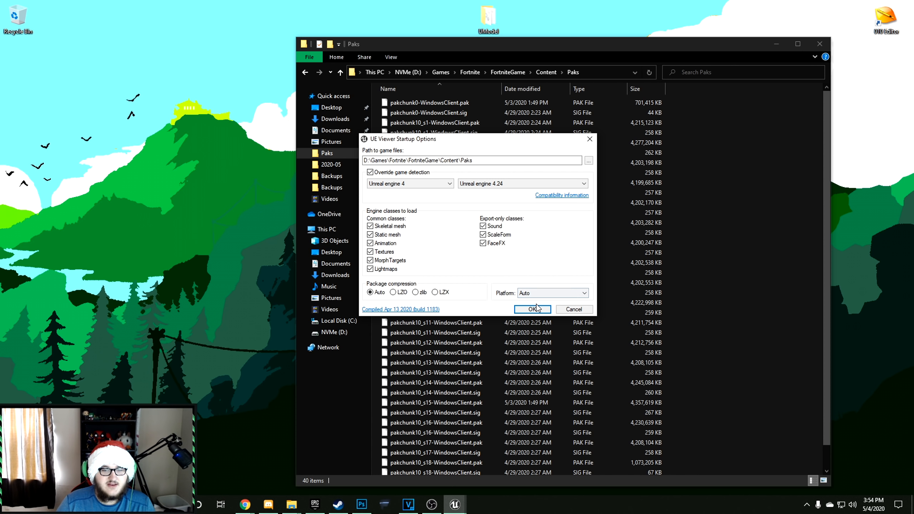
Step: Confirm the startup options and look up the Main PAKs key in FModel's AES Manager
click(529, 309)
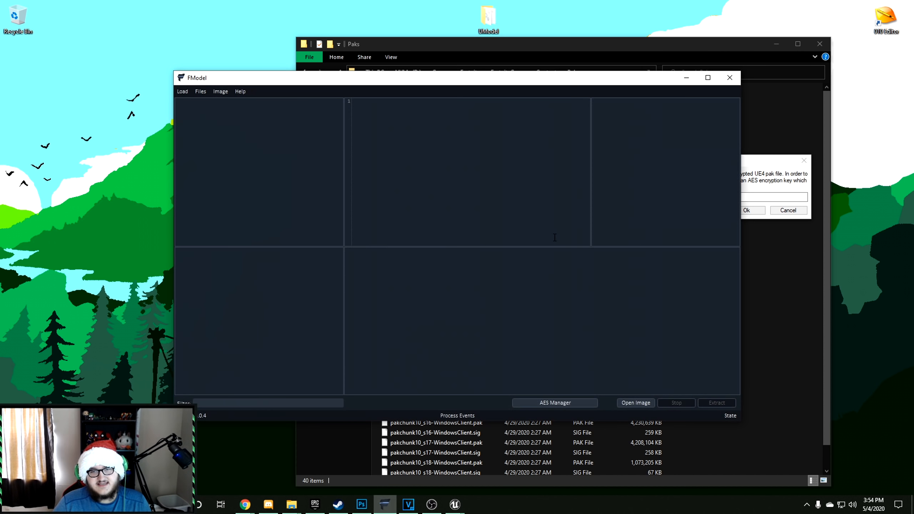
click(554, 403)
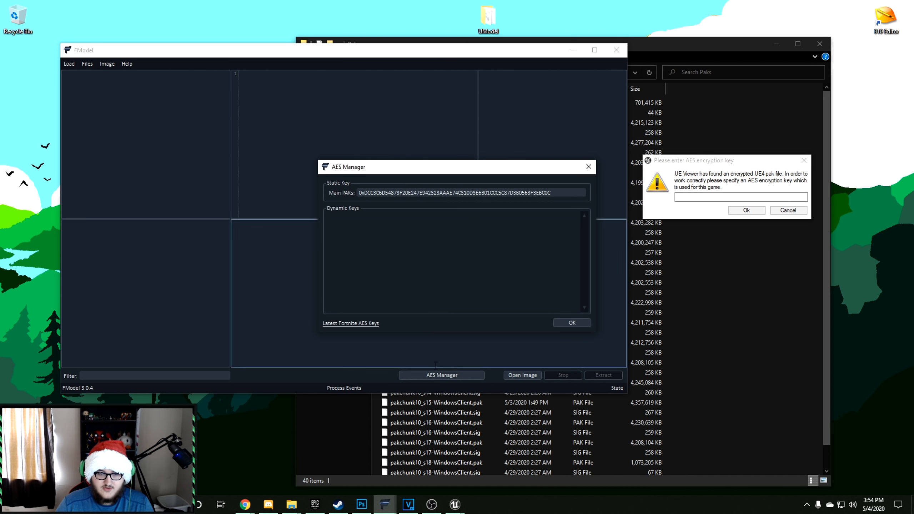
click(570, 322)
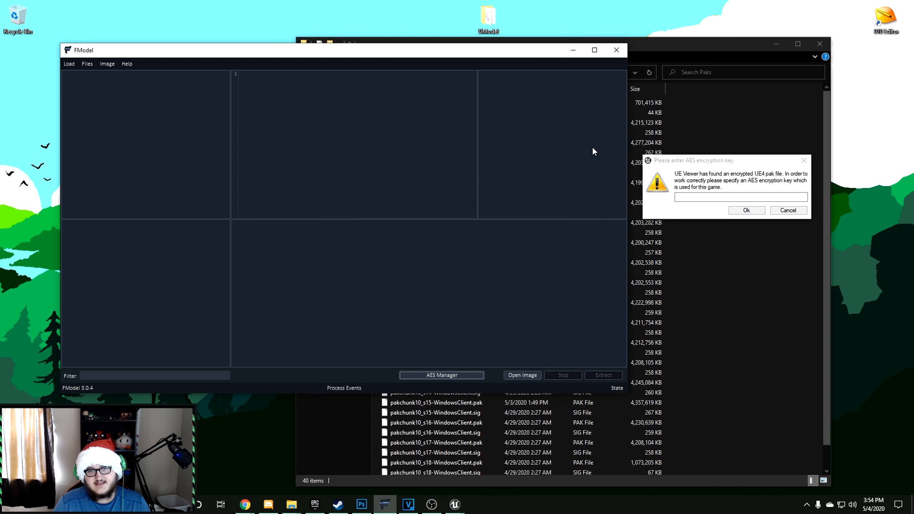
text(2323AAAE74C310D3E6B01CCC5C87D3B0563F3EBC00)
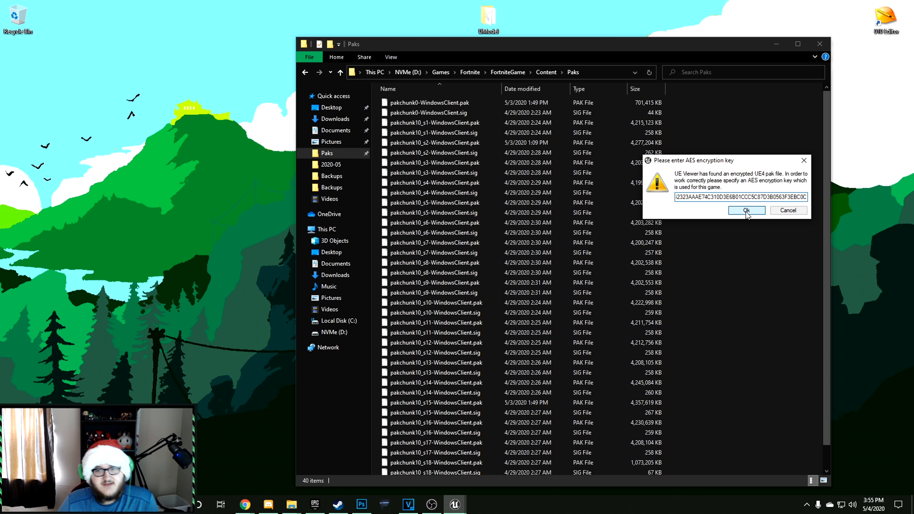
click(746, 211)
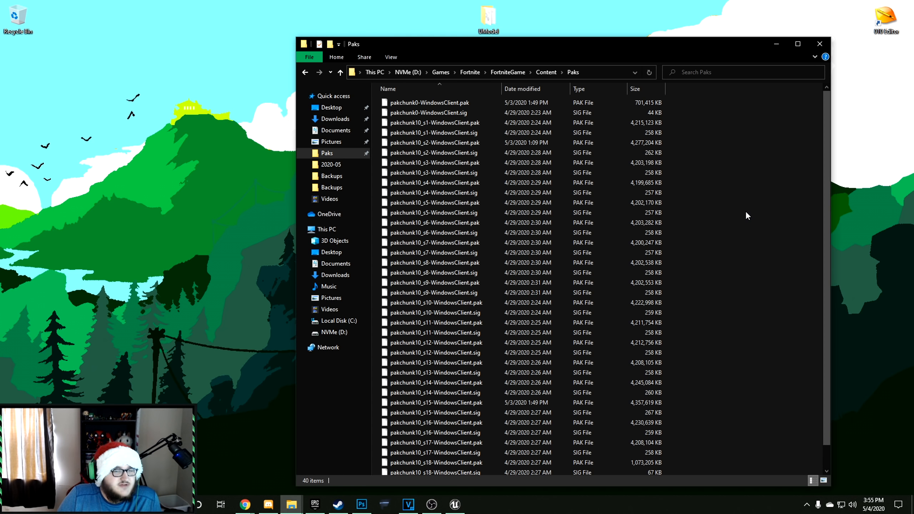
Step: Turn on Flat view and filter the package list by 'meshes taco sign'
click(454, 504)
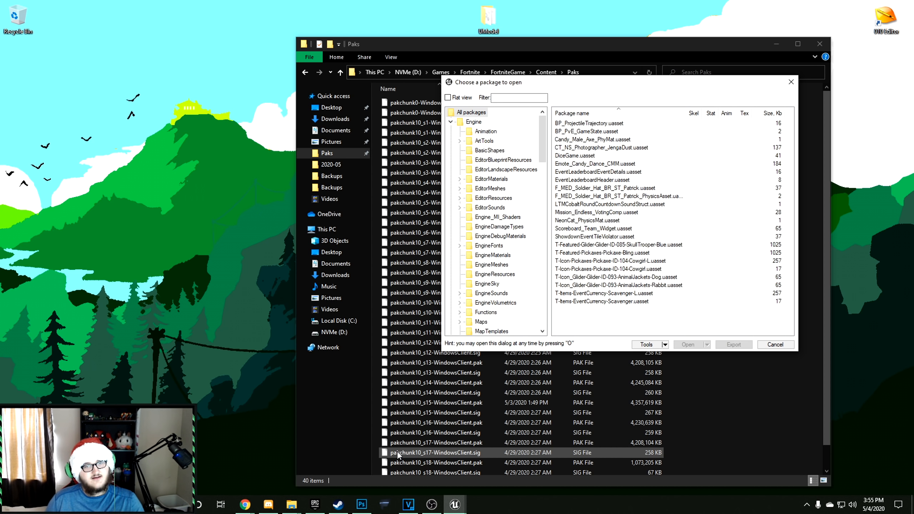
click(448, 97)
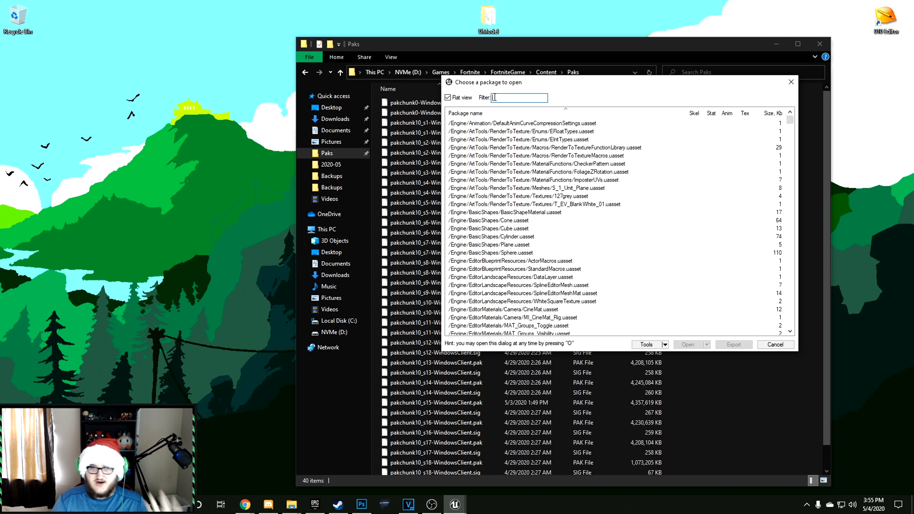
text(mes)
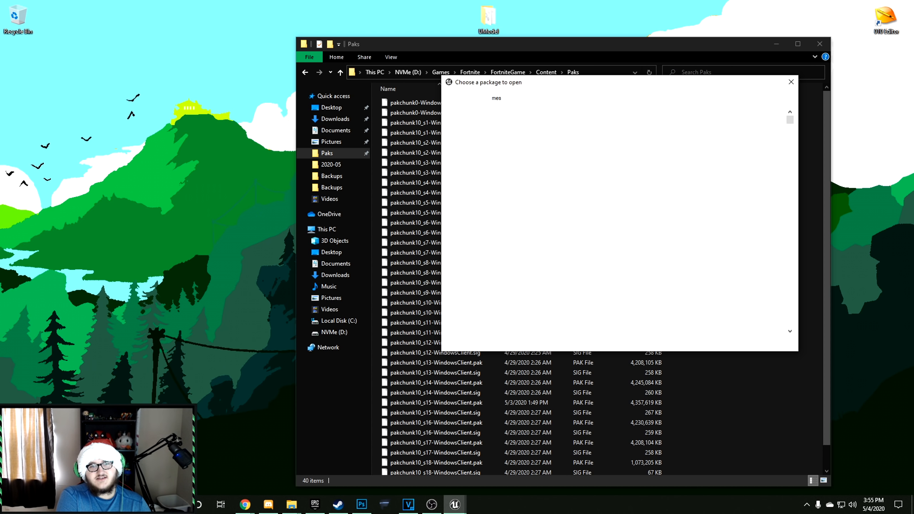
text(meshes)
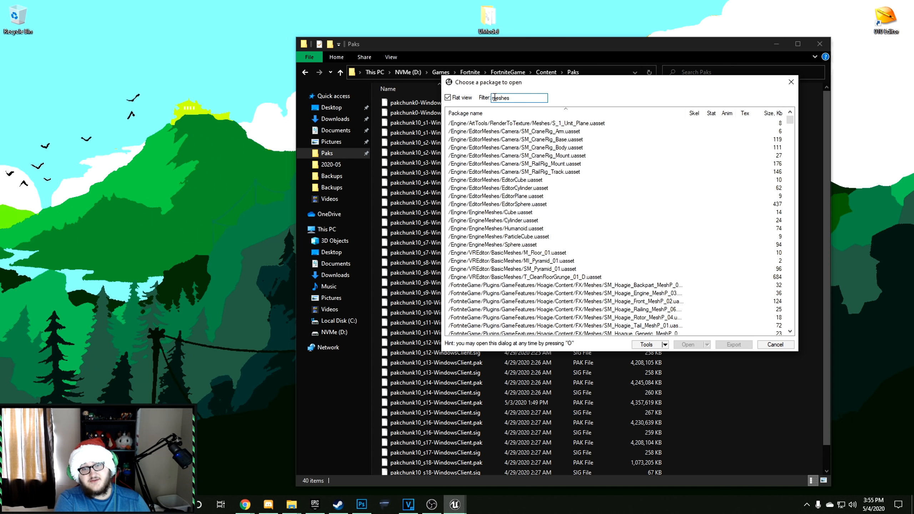
text(taco sign)
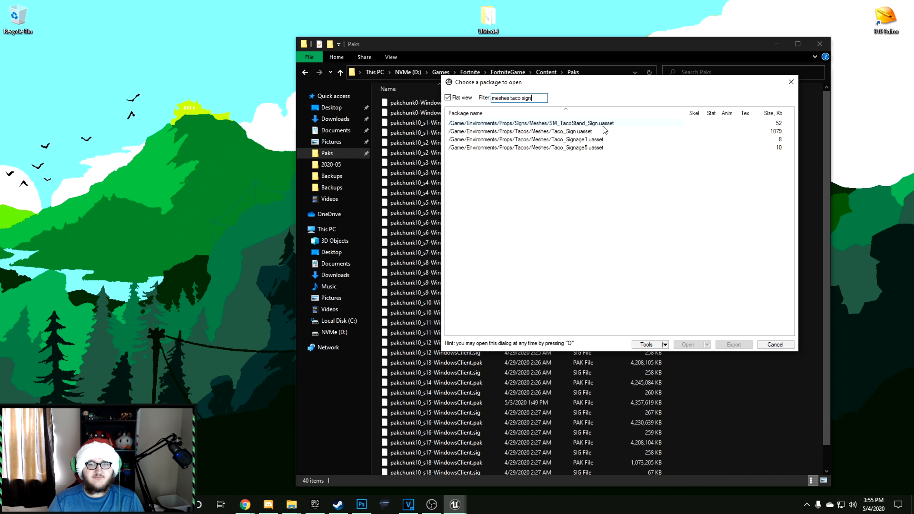
Step: Load the Taco_Sign.uasset package to preview the SM_TacoStand_Sign mesh
click(687, 344)
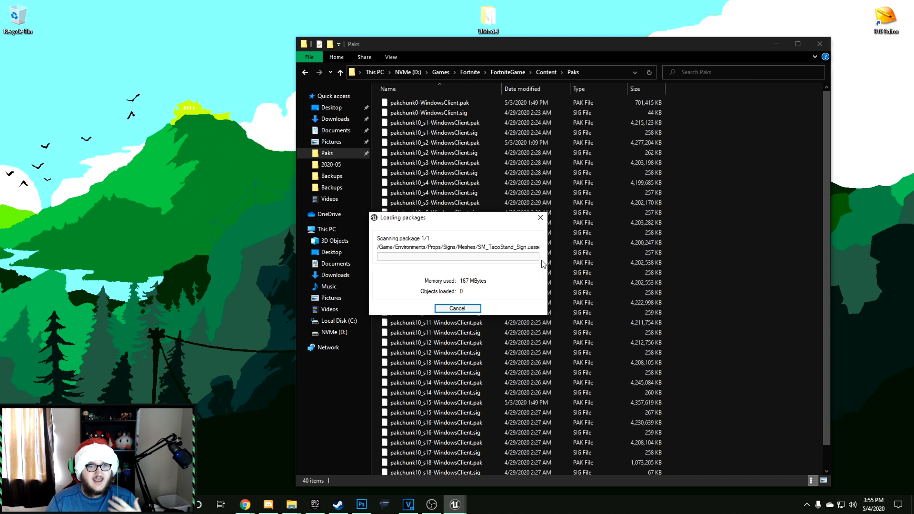
mouse_move(467, 276)
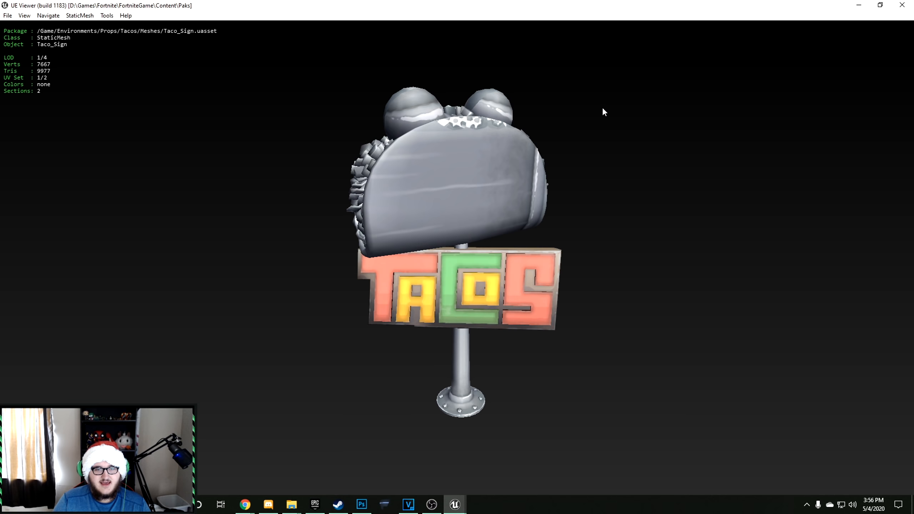
mouse_move(640, 196)
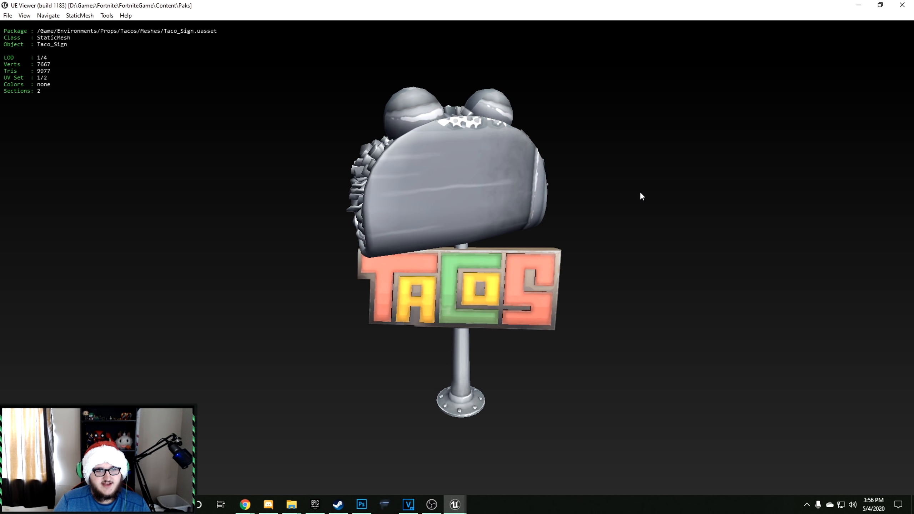
mouse_move(629, 198)
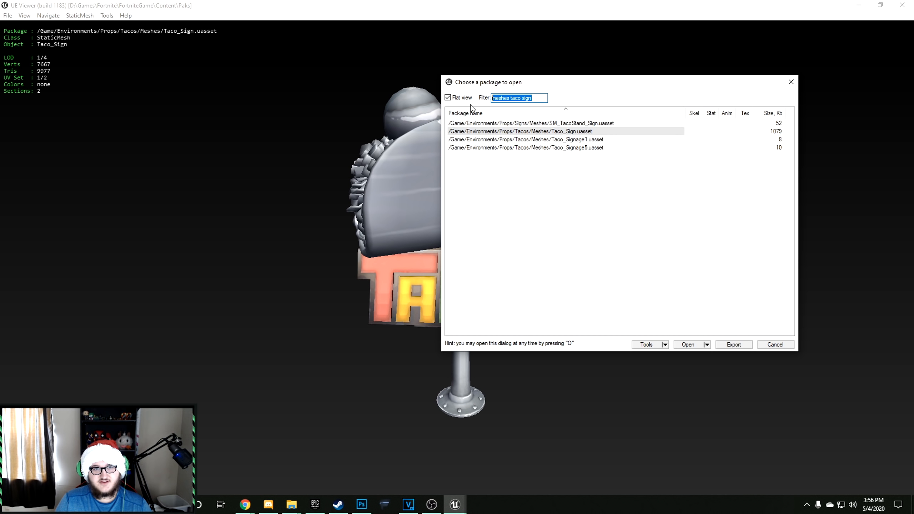
Step: Filter the package list by 'hlod' to list the Apollo HLOD packages
text(h)
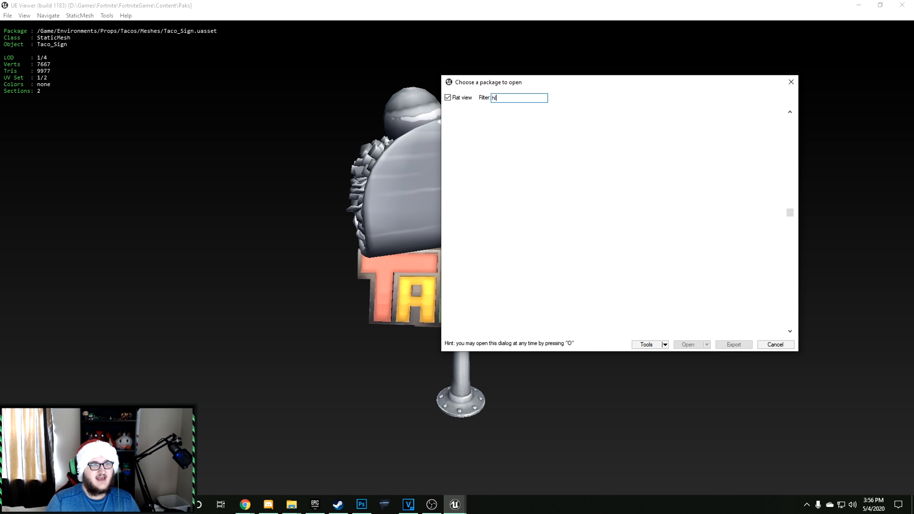
text(lod)
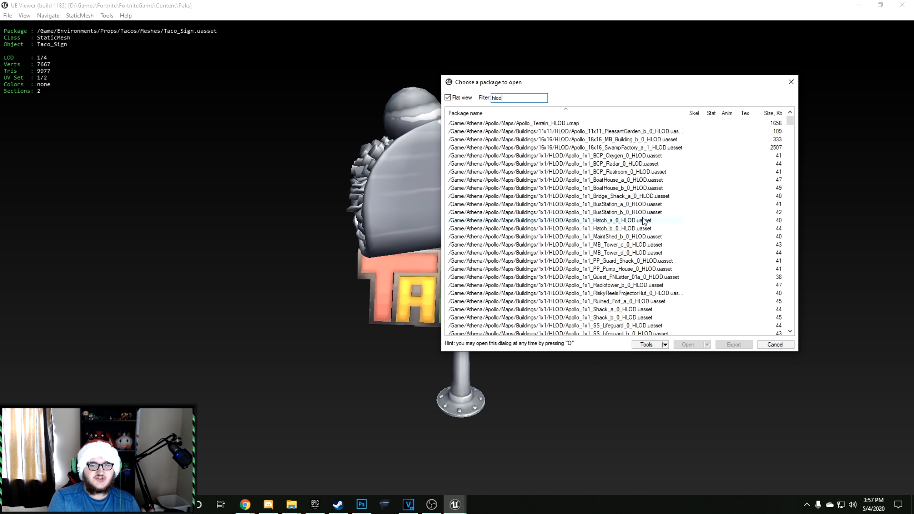
mouse_move(667, 163)
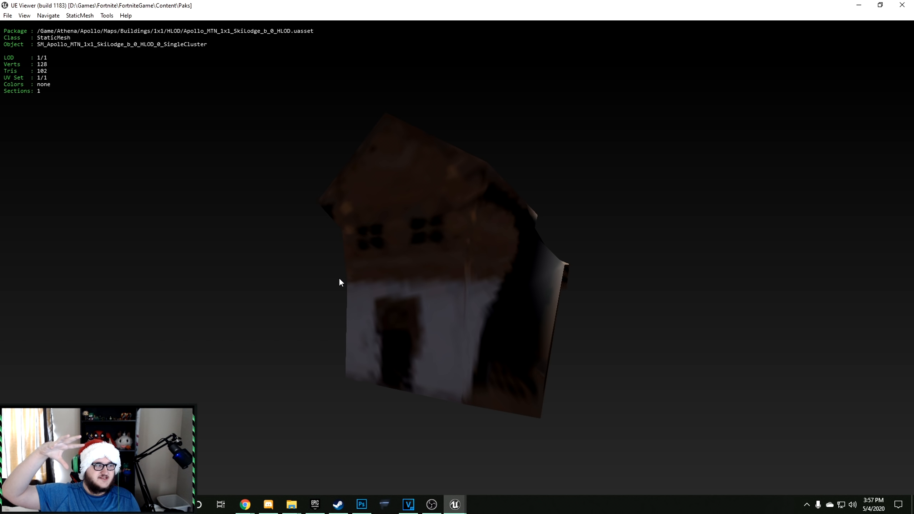
Step: Reopen the package chooser and replace the hlod filter with 'mate' for material packages
click(8, 15)
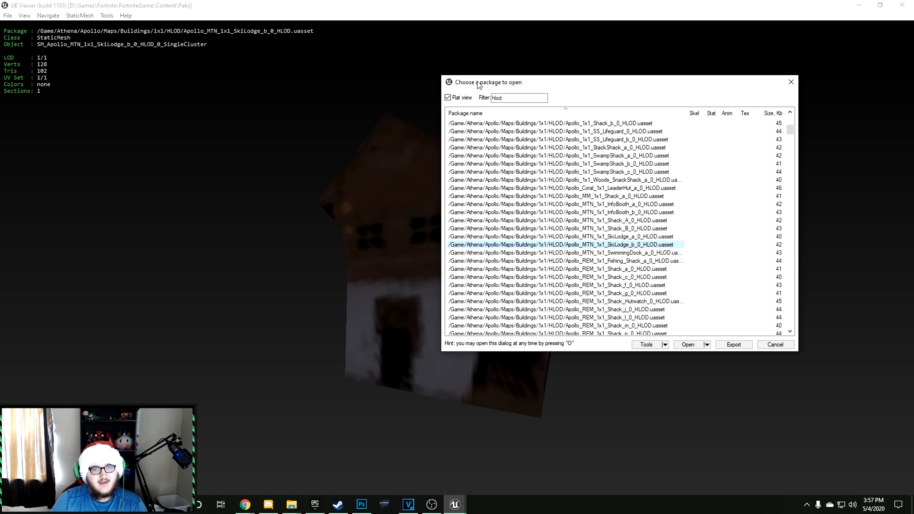
triple_click(518, 97)
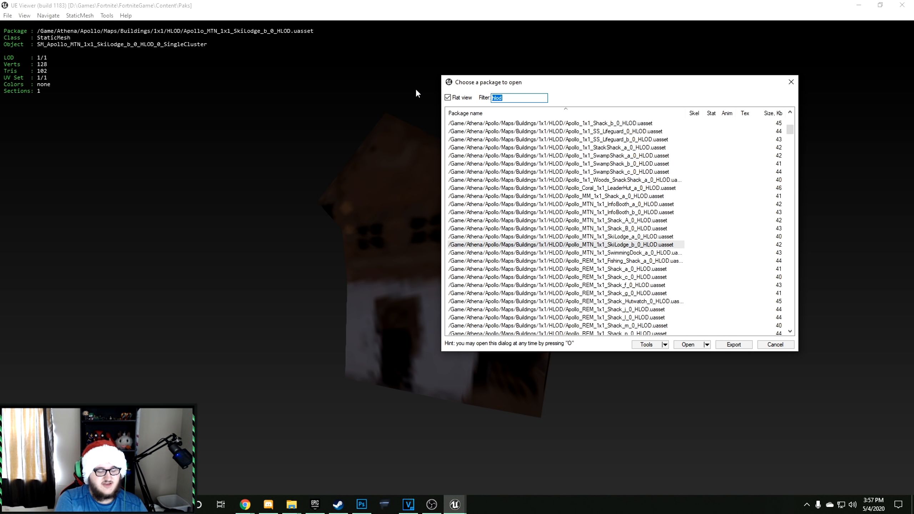
text(ma)
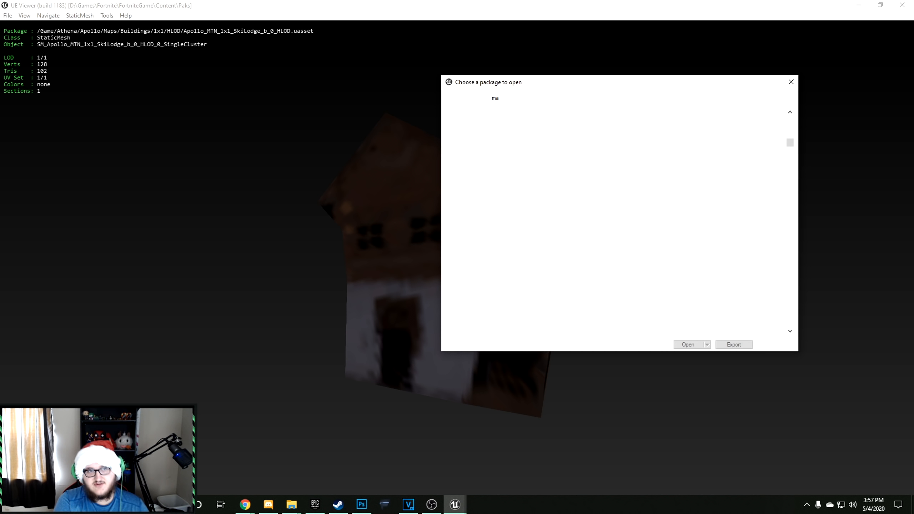
text(te)
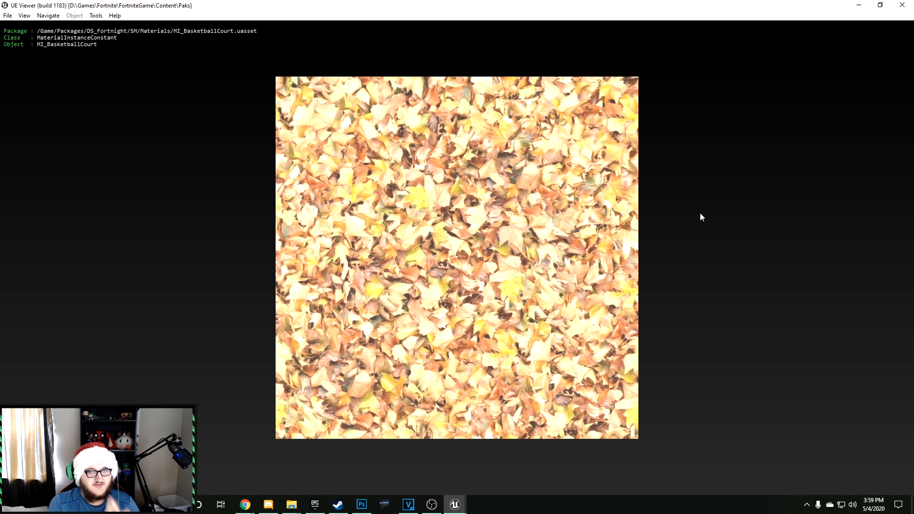
mouse_move(873, 87)
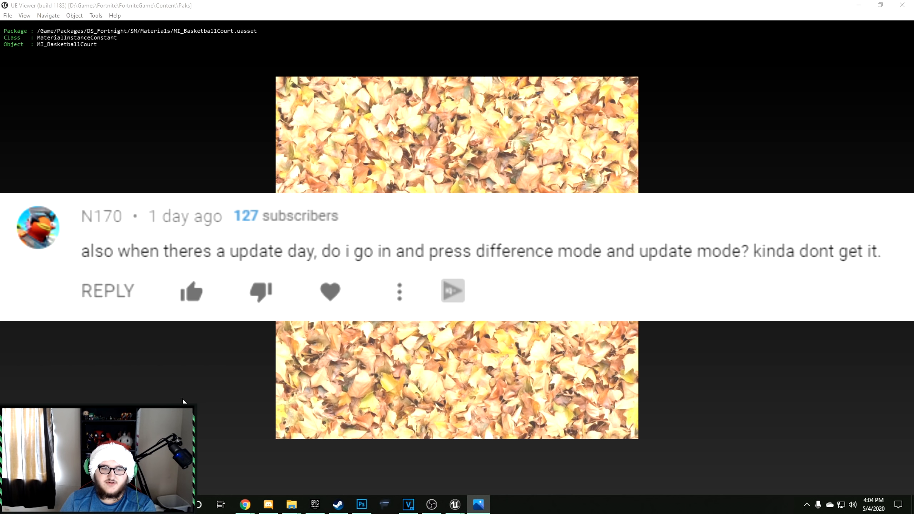
Step: Bring the empty FModel window to the front over the MI_BasketballCourt preview
click(383, 504)
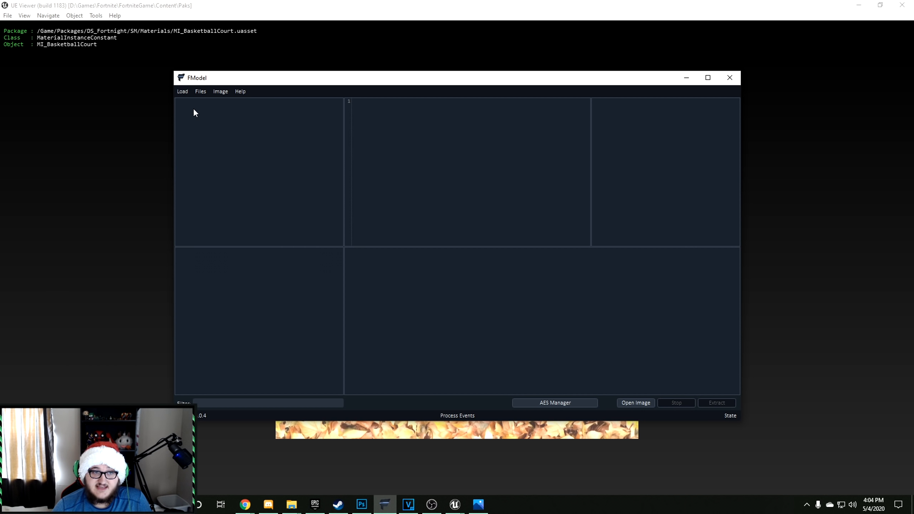
Step: Review the Update Mode settings from the Load menu and dismiss them
click(182, 91)
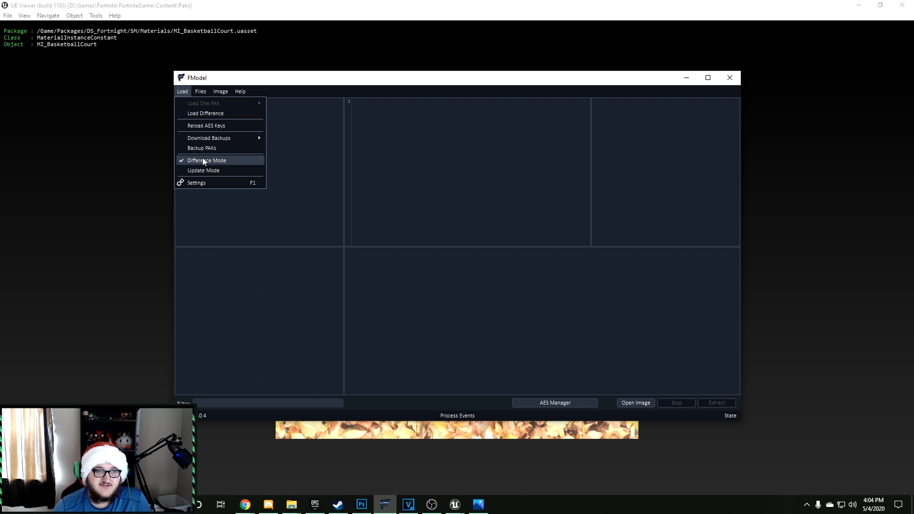
click(203, 170)
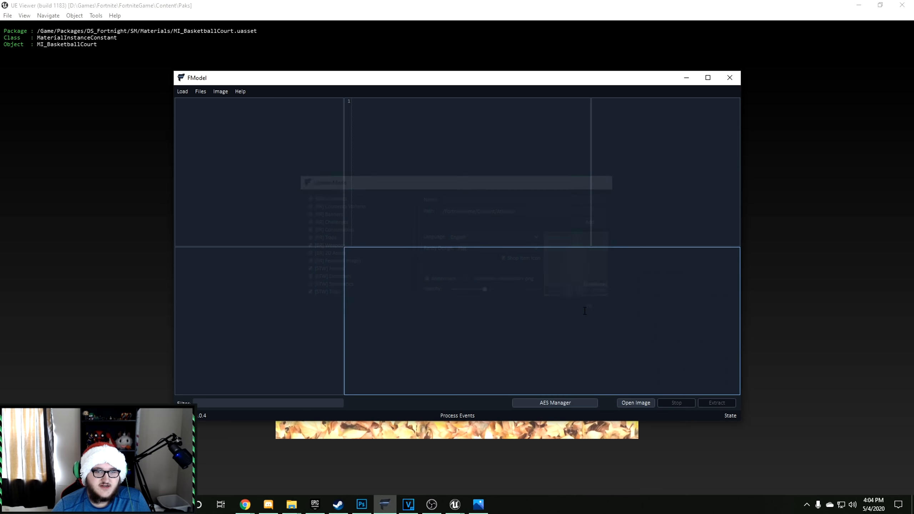
click(182, 91)
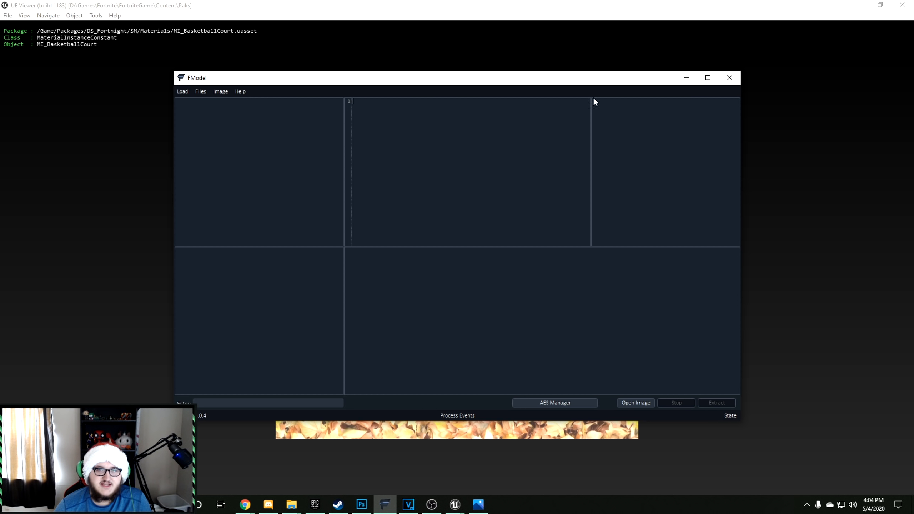
mouse_move(729, 78)
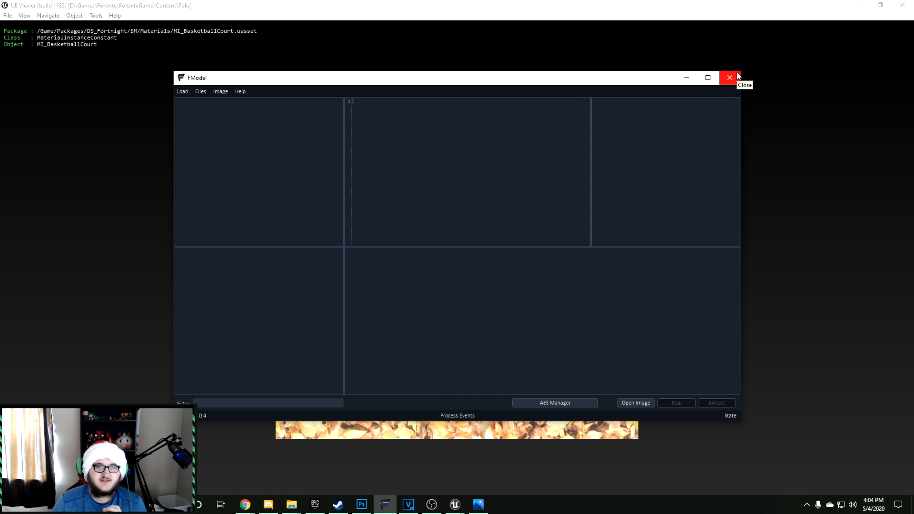
Step: Start Load Difference so FModel restarts and mounts Fortnite's pak files
click(182, 91)
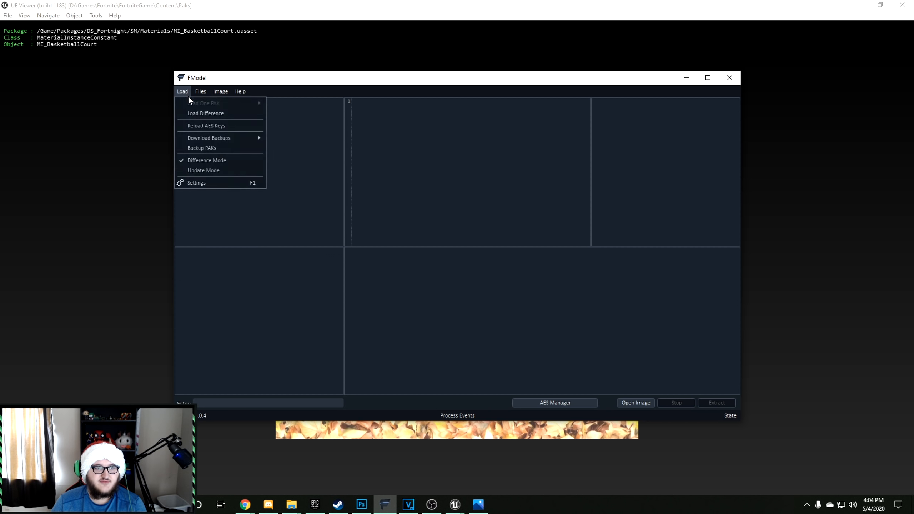
click(203, 103)
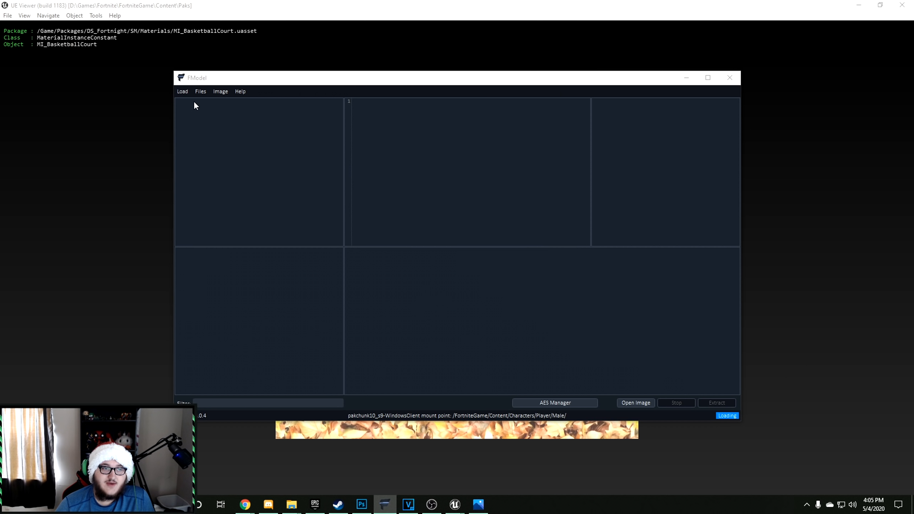
Step: After all PAK files compare successfully, bring up Update Mode listing the asset categories
click(182, 91)
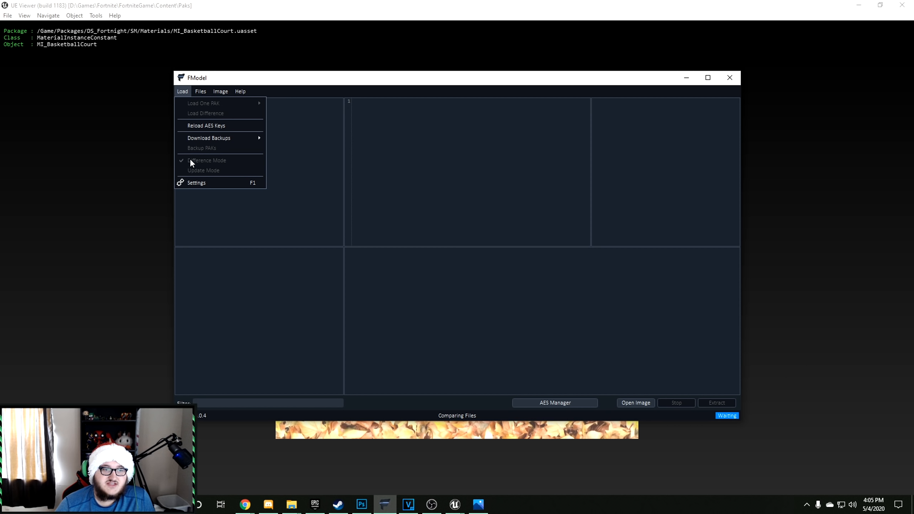
mouse_move(312, 165)
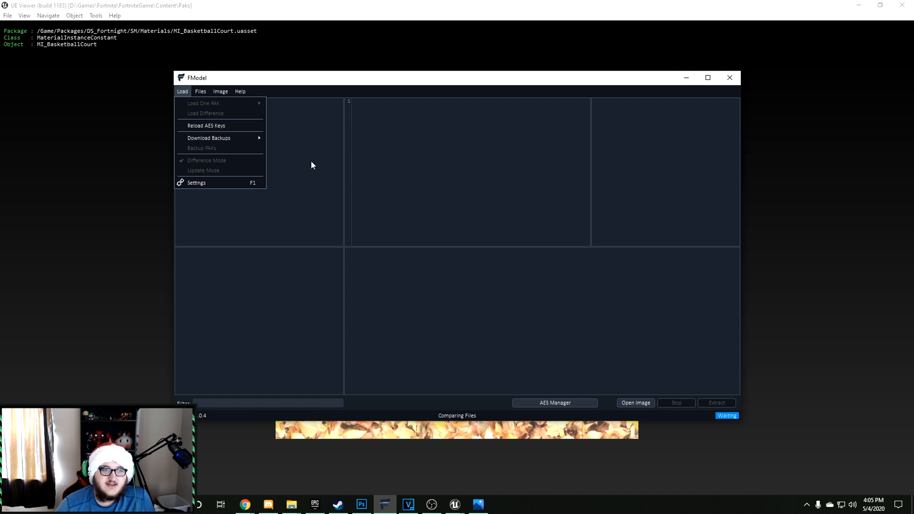
mouse_move(202, 166)
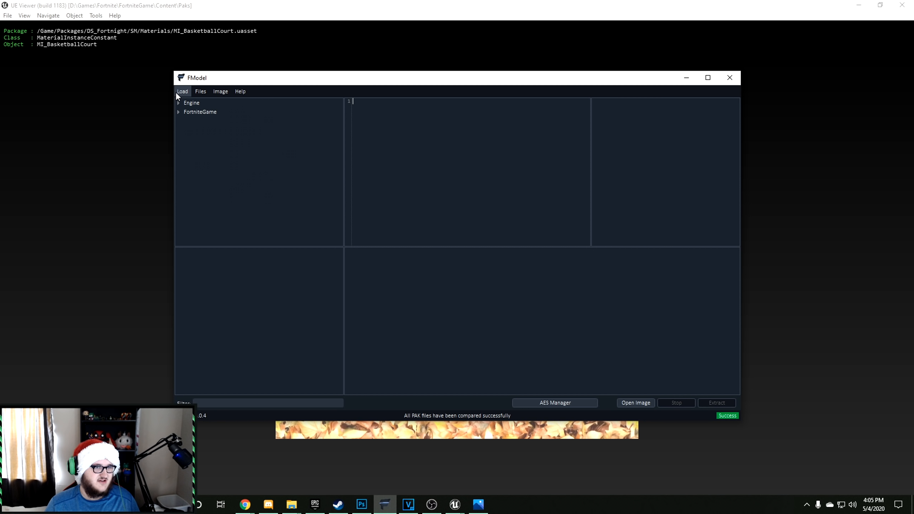
click(182, 91)
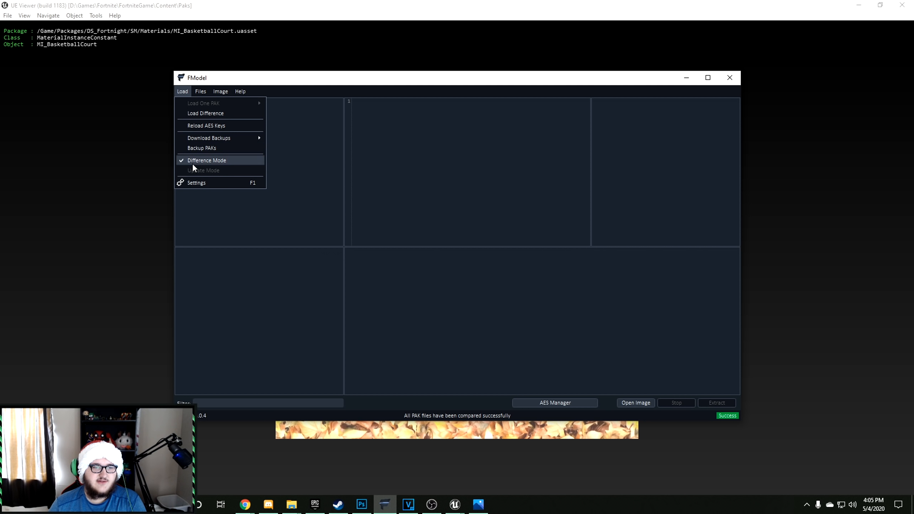
click(207, 160)
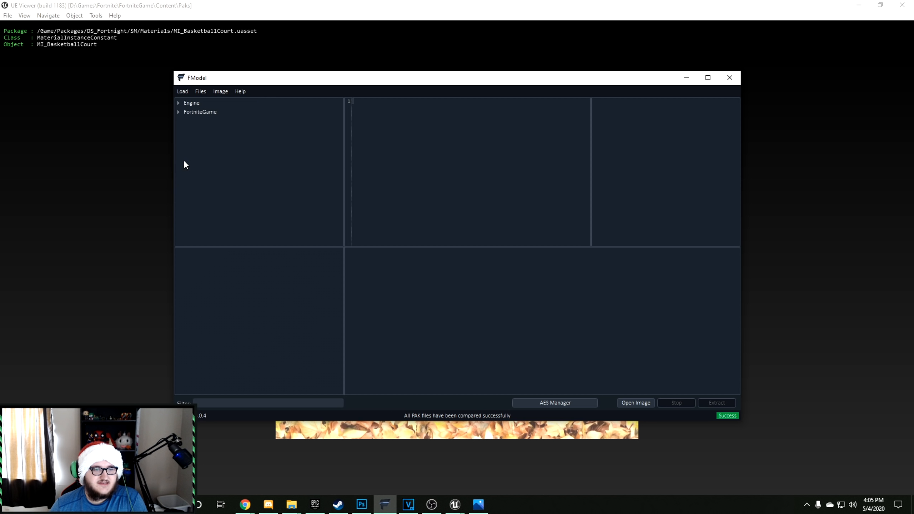
mouse_move(183, 91)
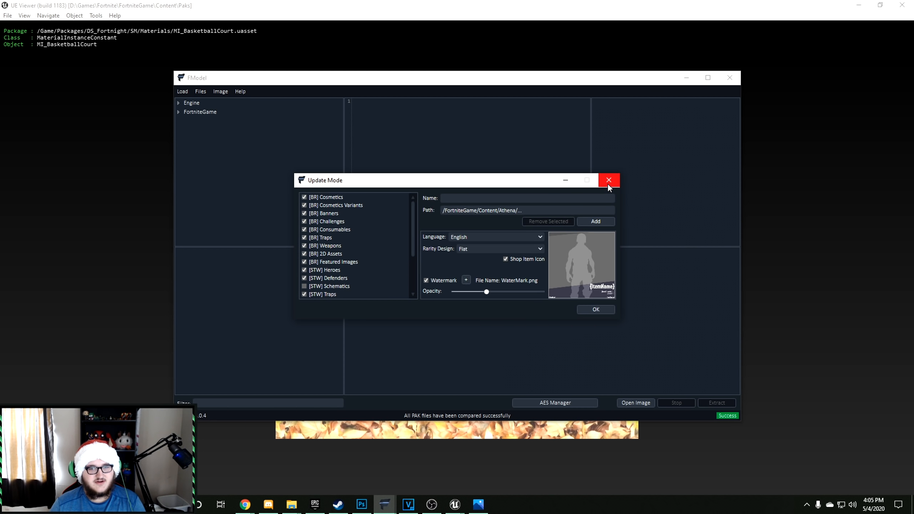
Step: Relaunch FModel and show its Fmodel 3.0 folder with FModel.exe and libSkiaSharp.dll in Explorer
click(608, 180)
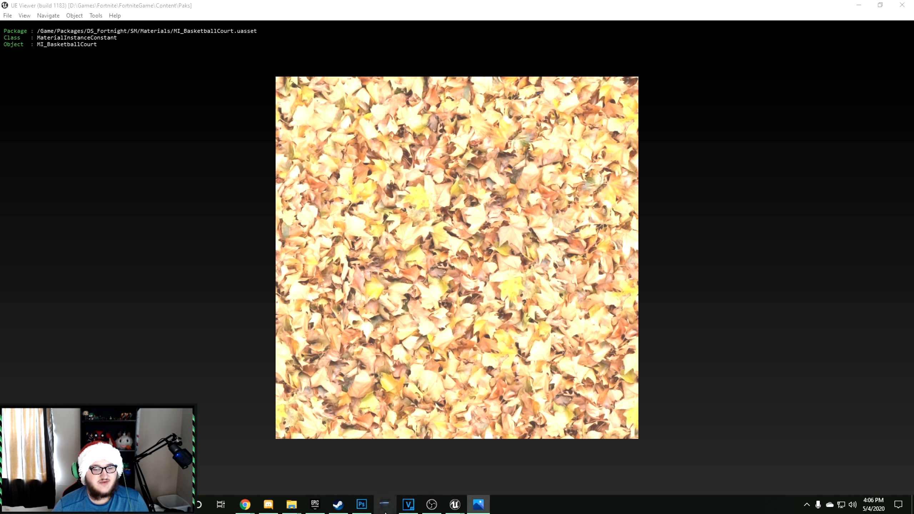
click(384, 504)
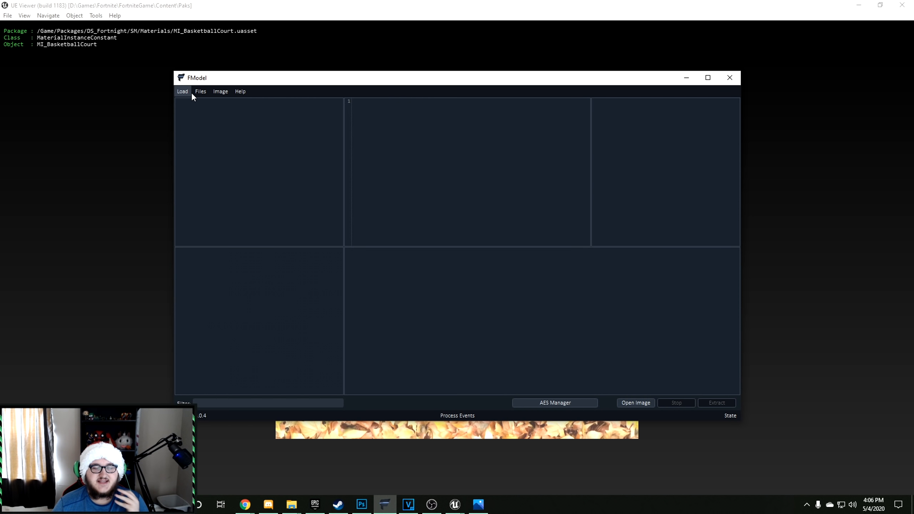
click(200, 91)
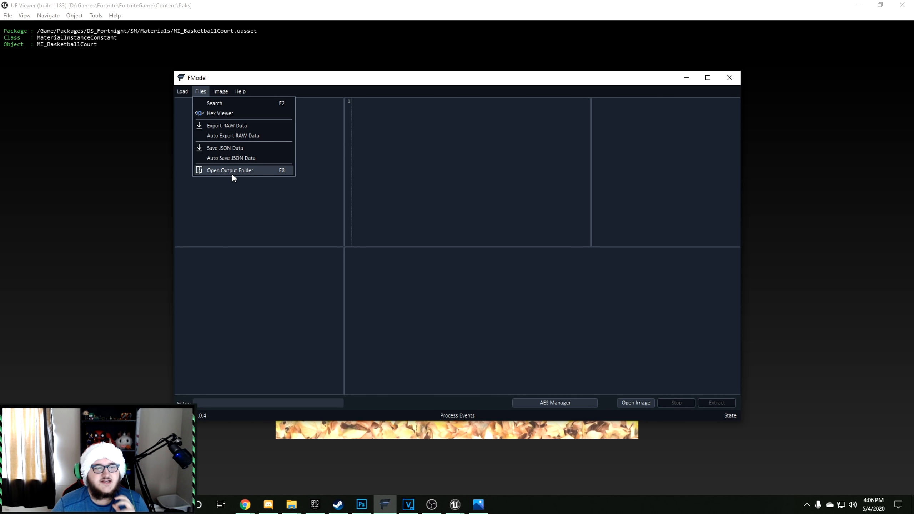
click(229, 170)
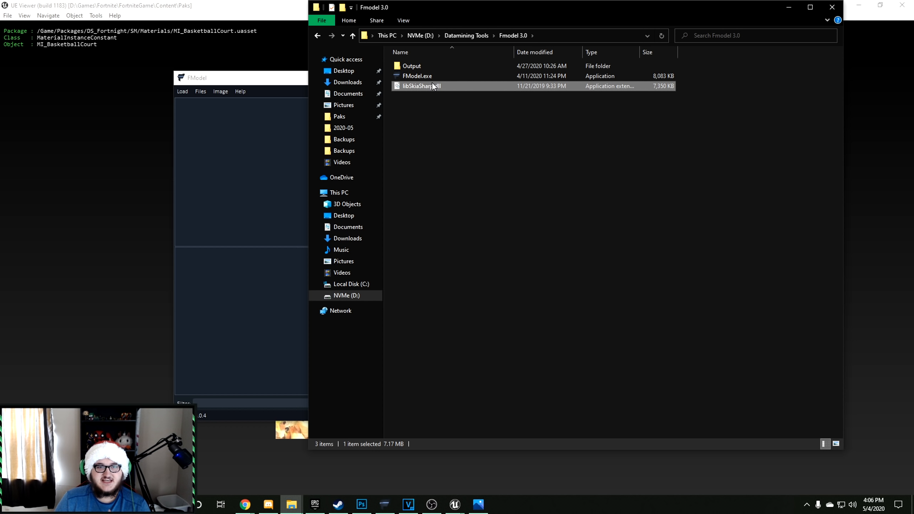
mouse_move(491, 102)
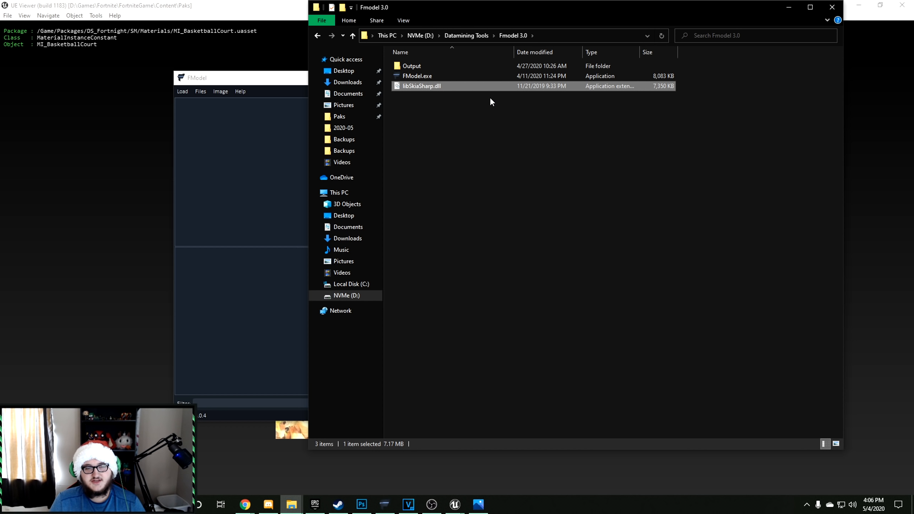